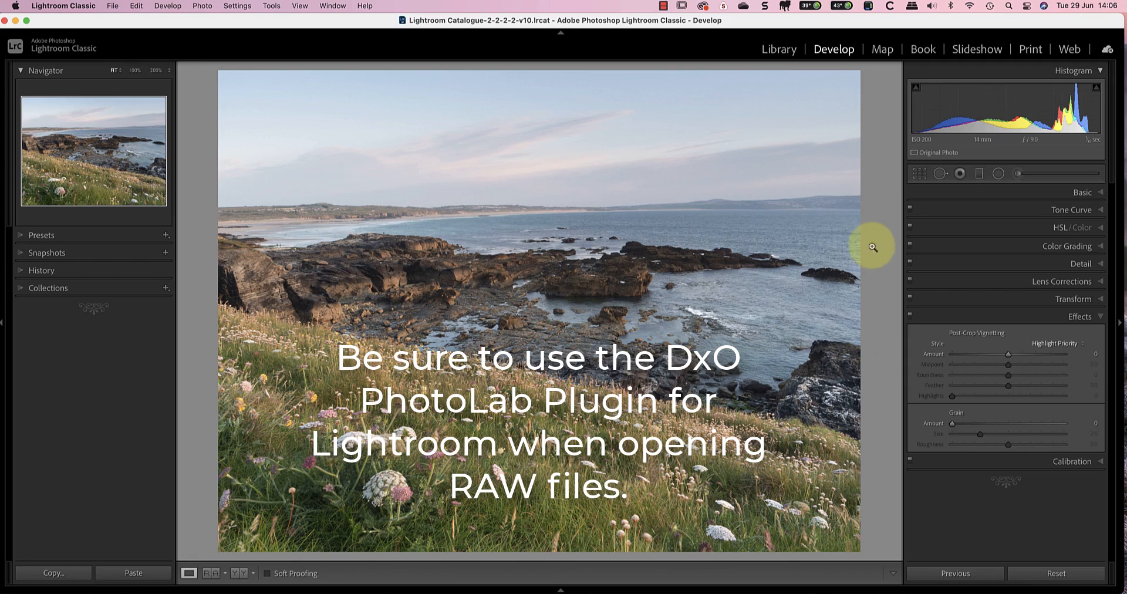
# Step: Browse the File plug-in extras and the photo's Edit In list, landing on Transfer to DxO PhotoLab 4
pyautogui.click(108, 7)
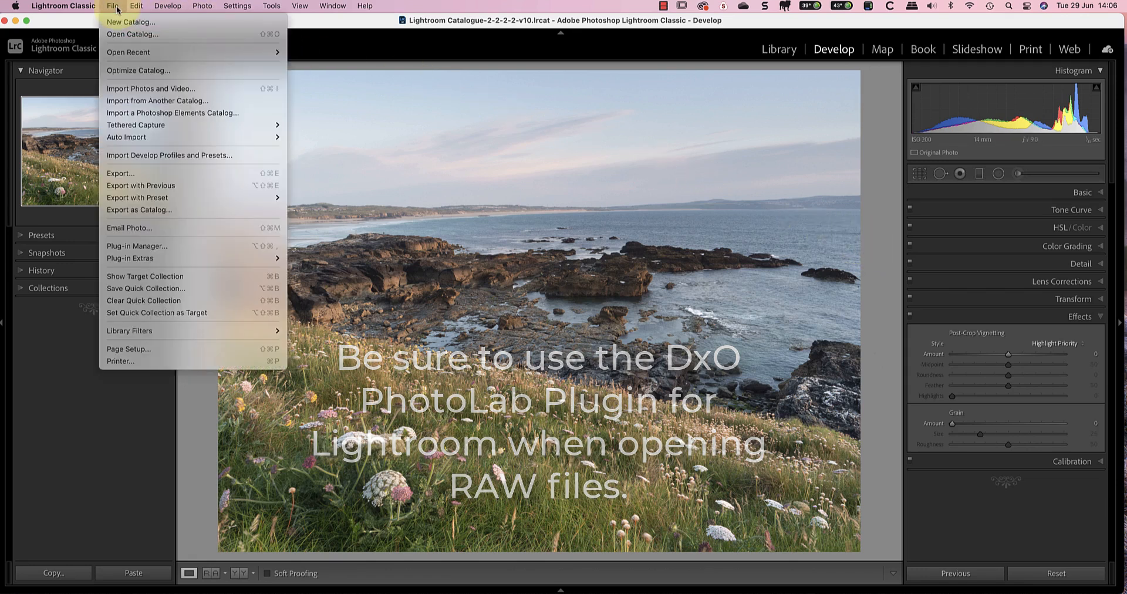
pyautogui.moveTo(204, 246)
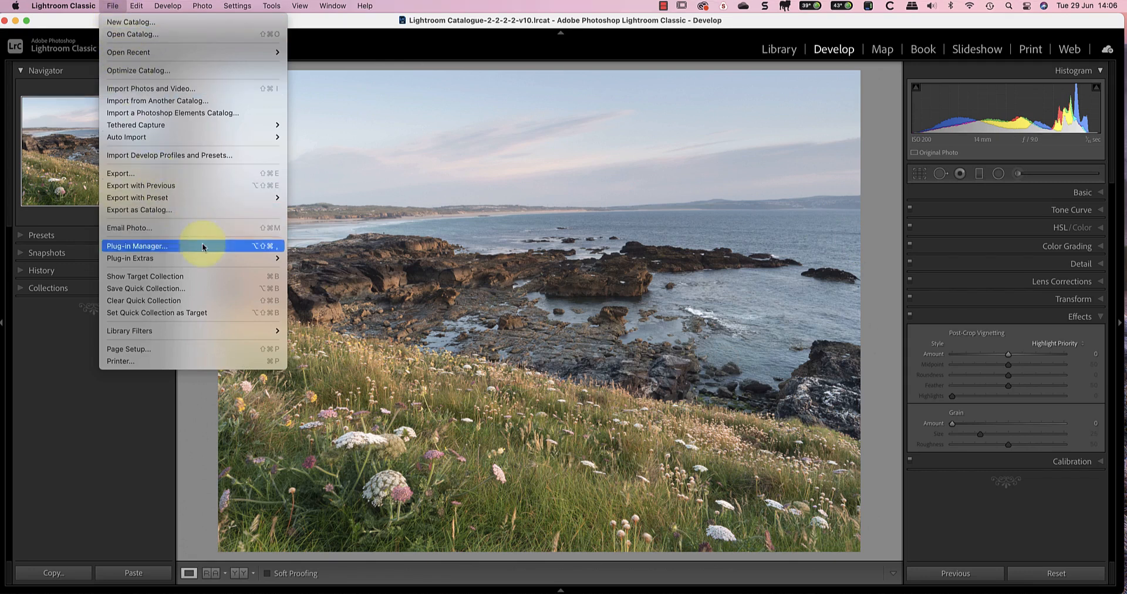
pyautogui.moveTo(311, 285)
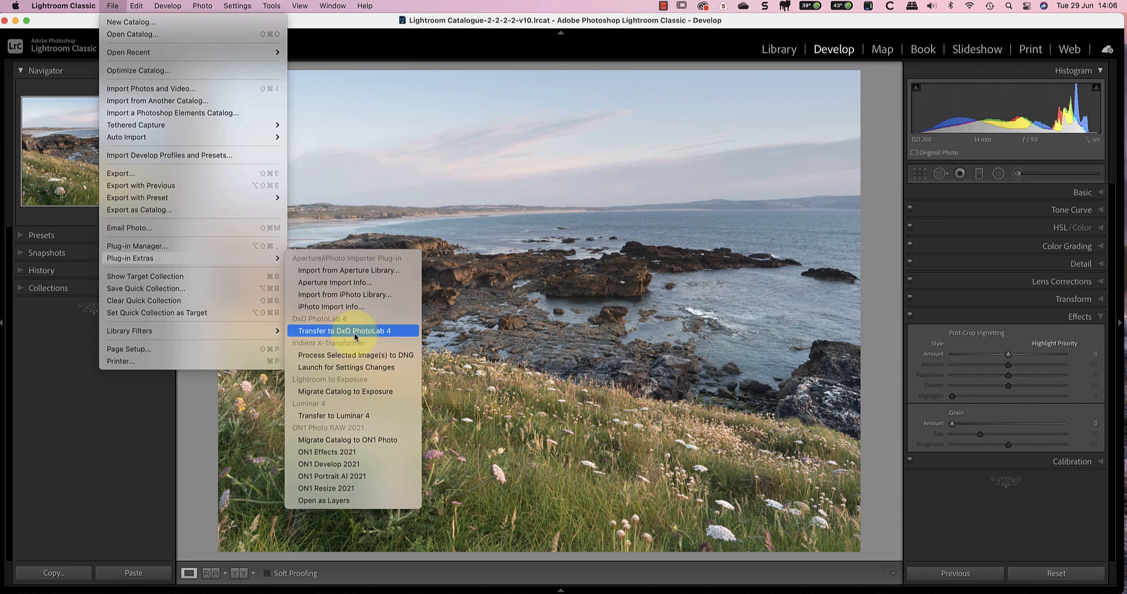
pyautogui.click(353, 331)
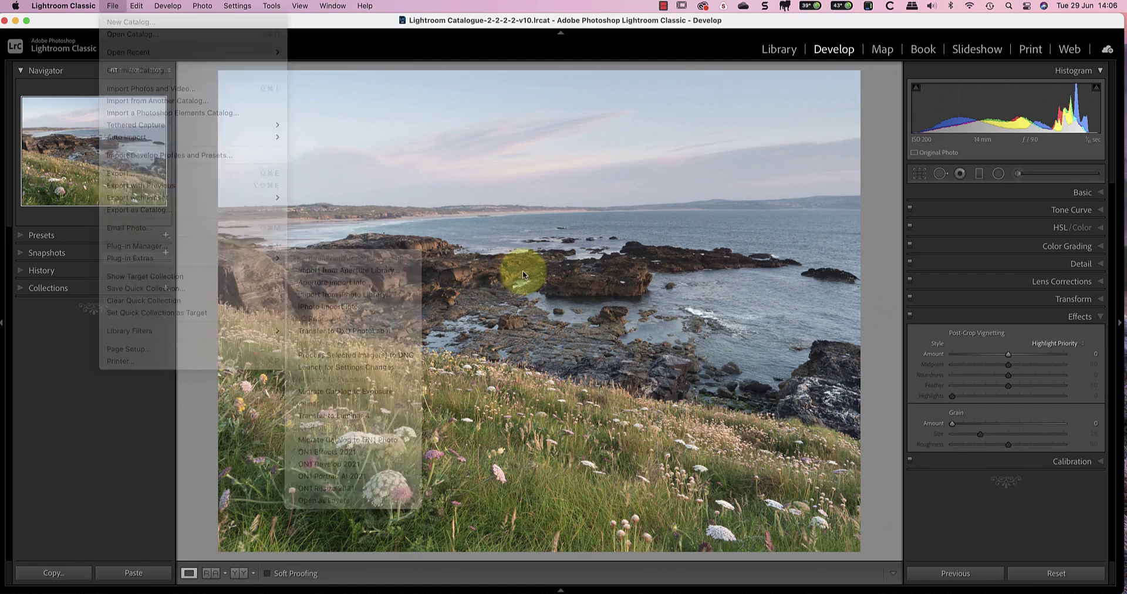
pyautogui.rightClick(523, 275)
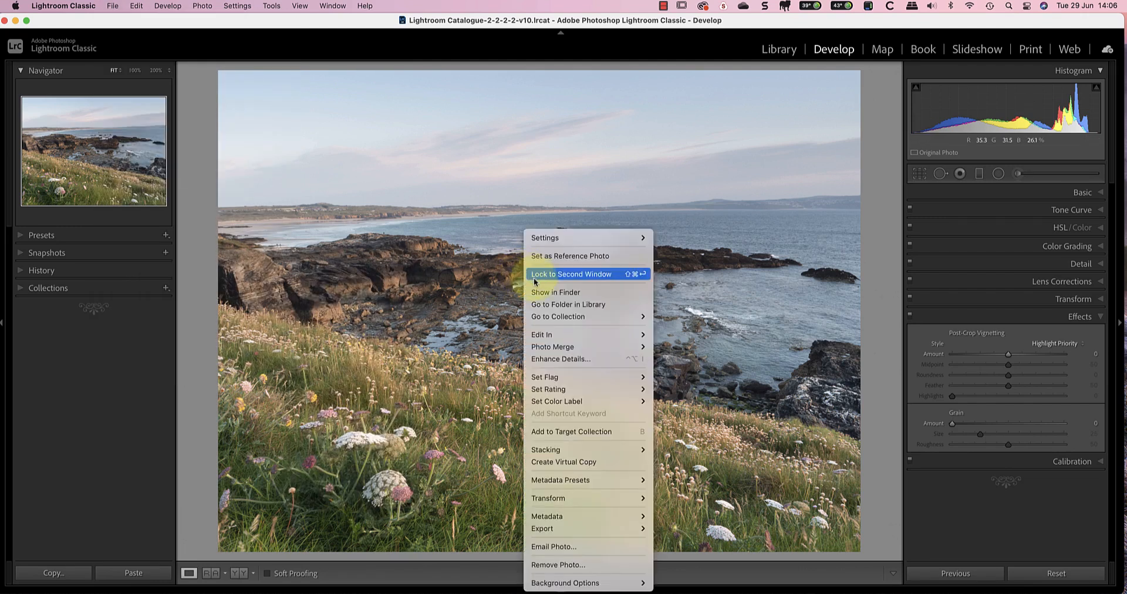
pyautogui.moveTo(541, 335)
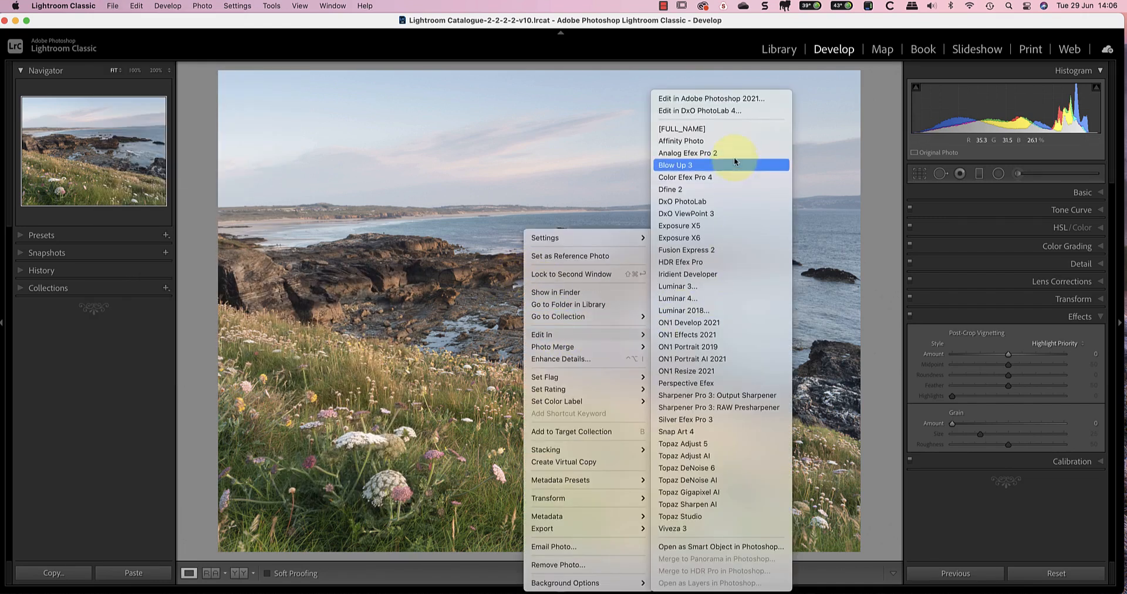
pyautogui.click(699, 112)
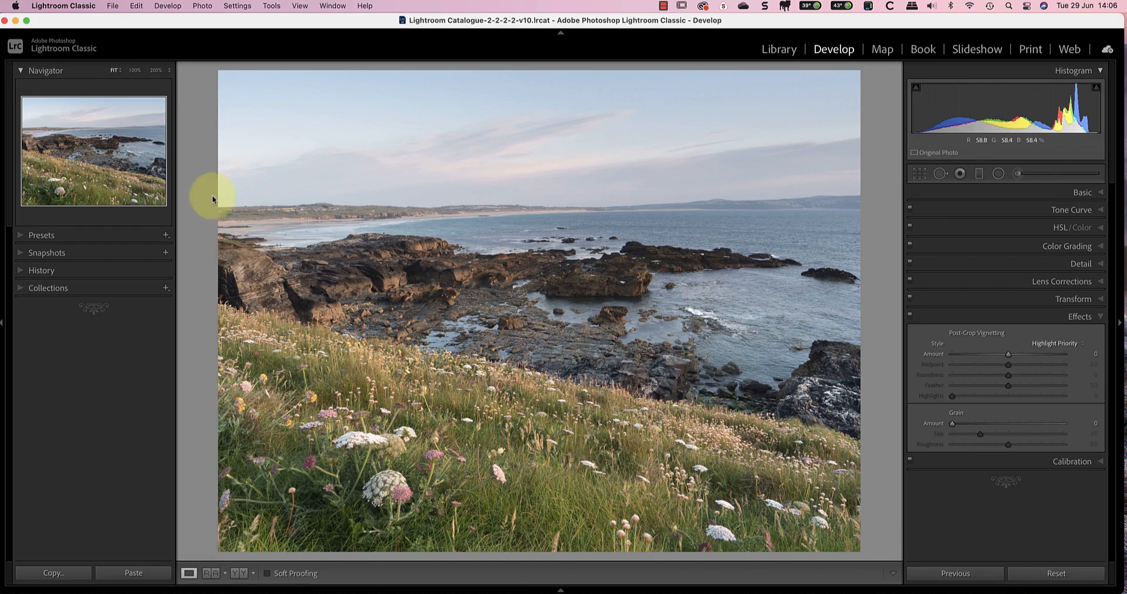
pyautogui.click(110, 5)
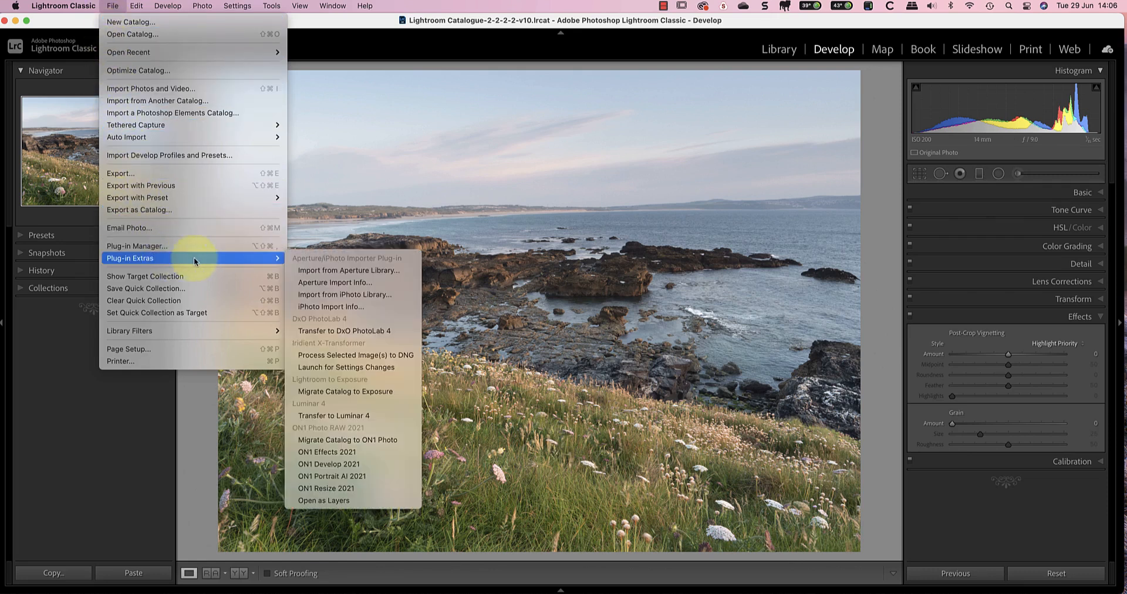
pyautogui.moveTo(328, 331)
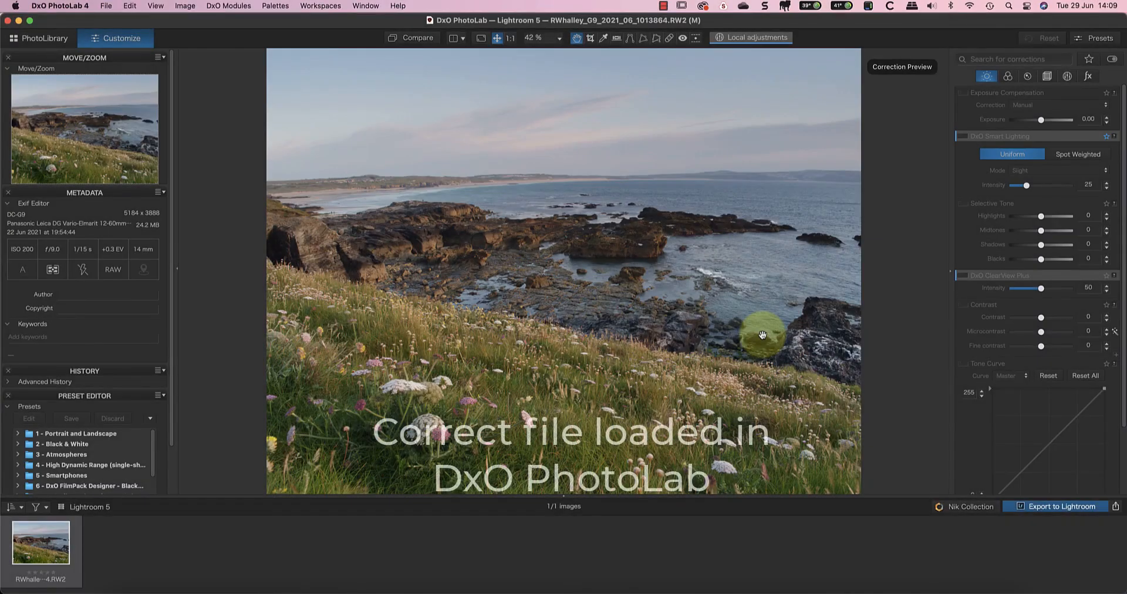
pyautogui.moveTo(148, 447)
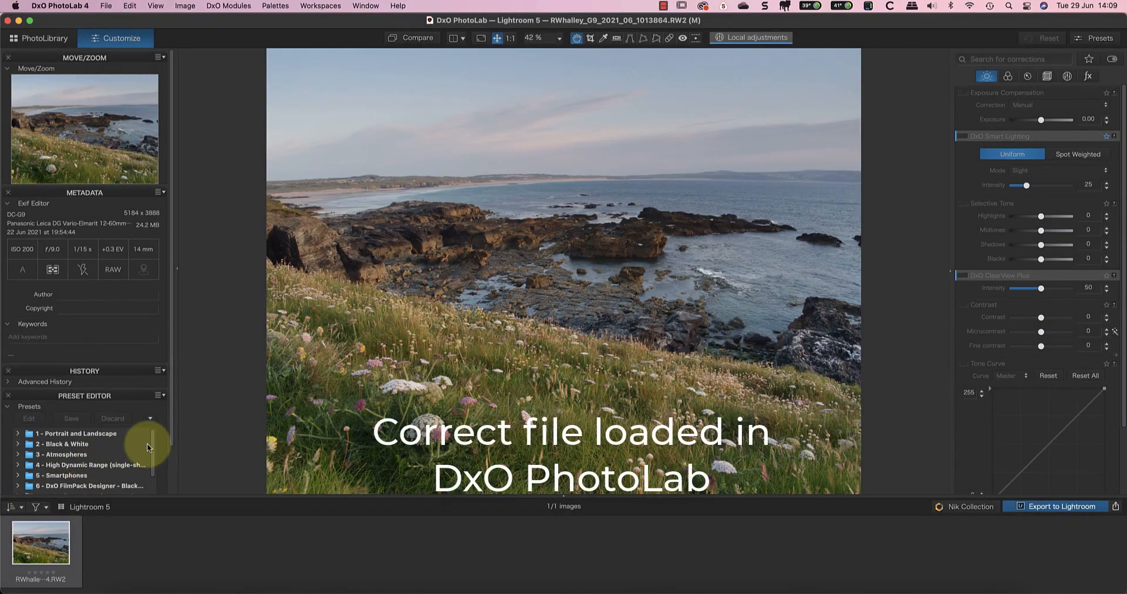
# Step: Apply the G9 Lens Corrections + DeepPRIME preset to the coastal photo
pyautogui.scroll(-3)
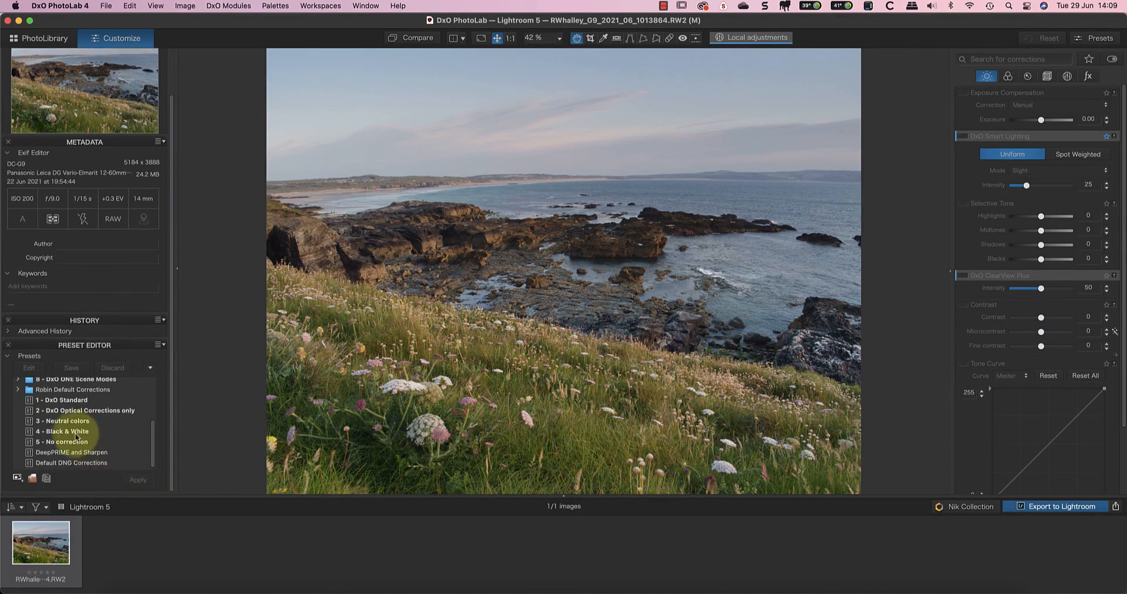
pyautogui.click(17, 390)
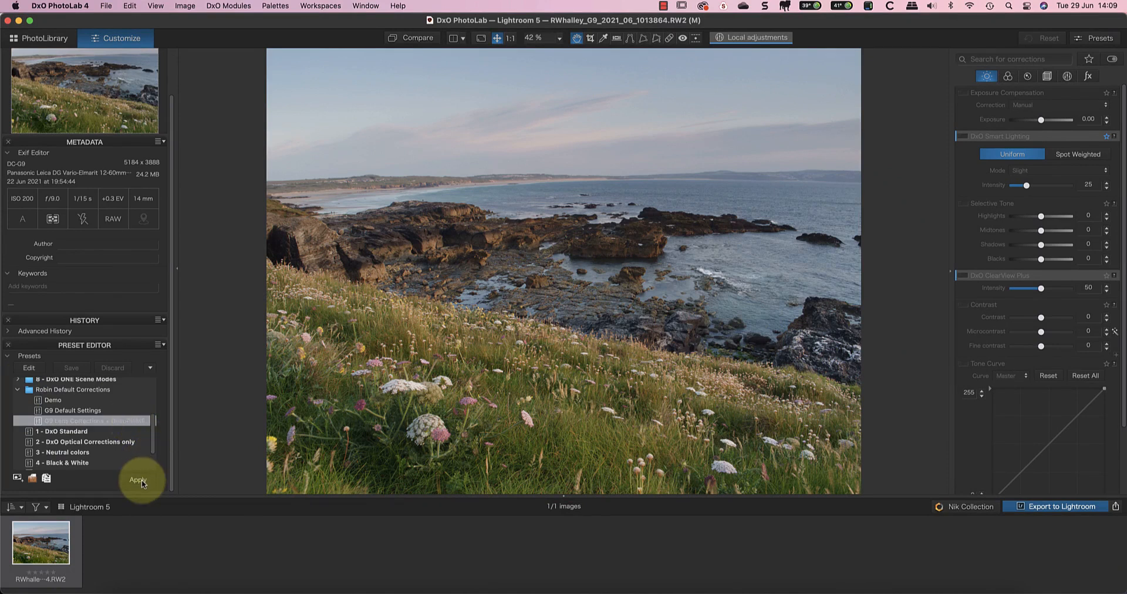
pyautogui.click(139, 480)
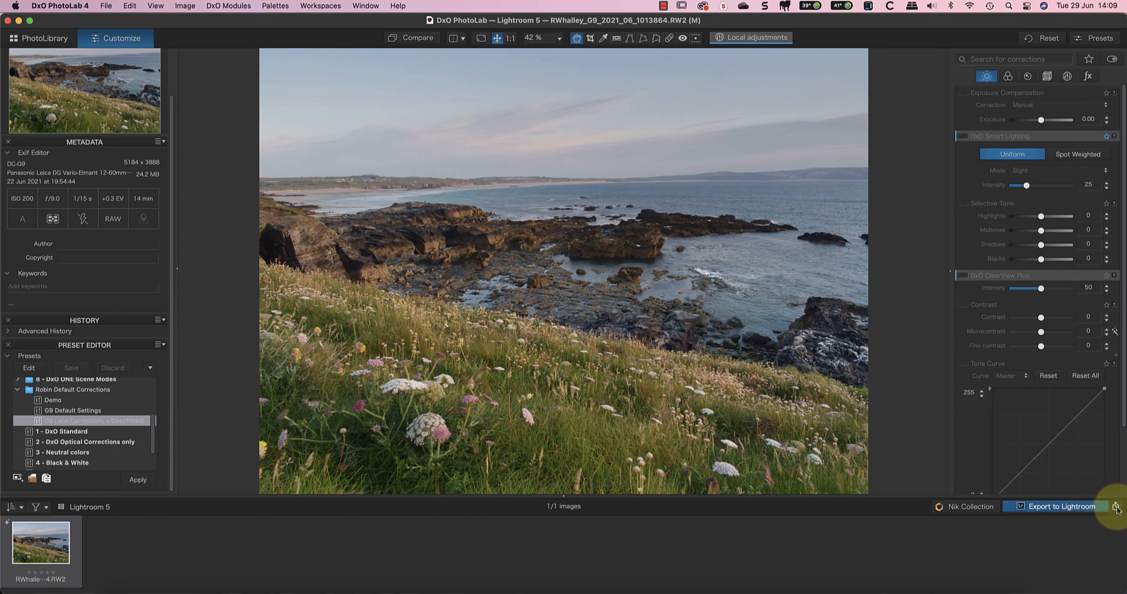
# Step: Export the photo back to Lightroom with the action set to Export as DNG
pyautogui.click(1114, 508)
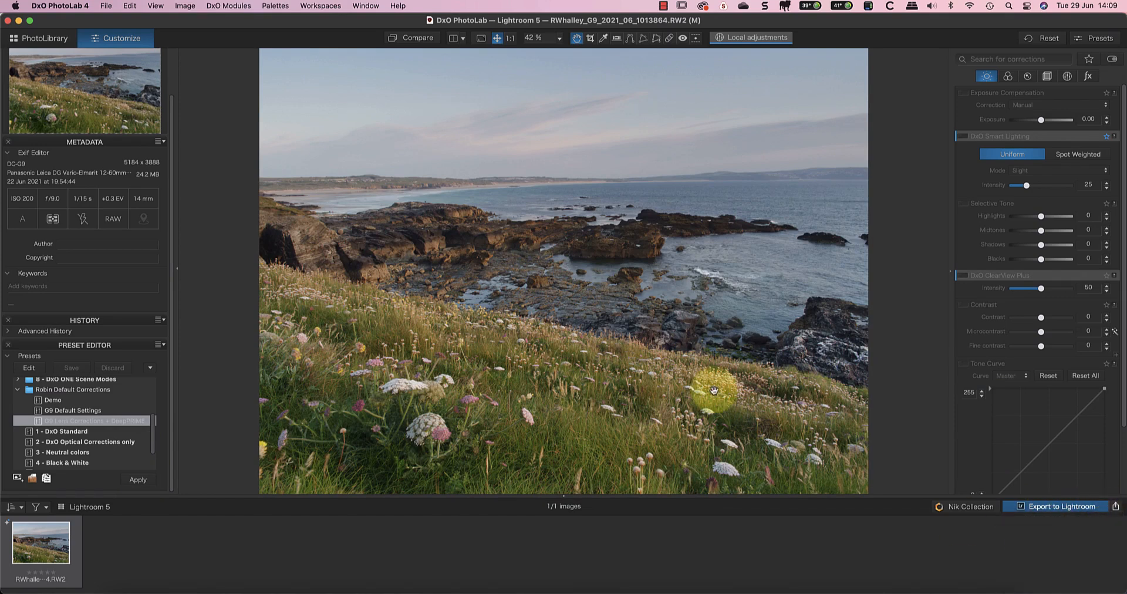
pyautogui.click(1061, 507)
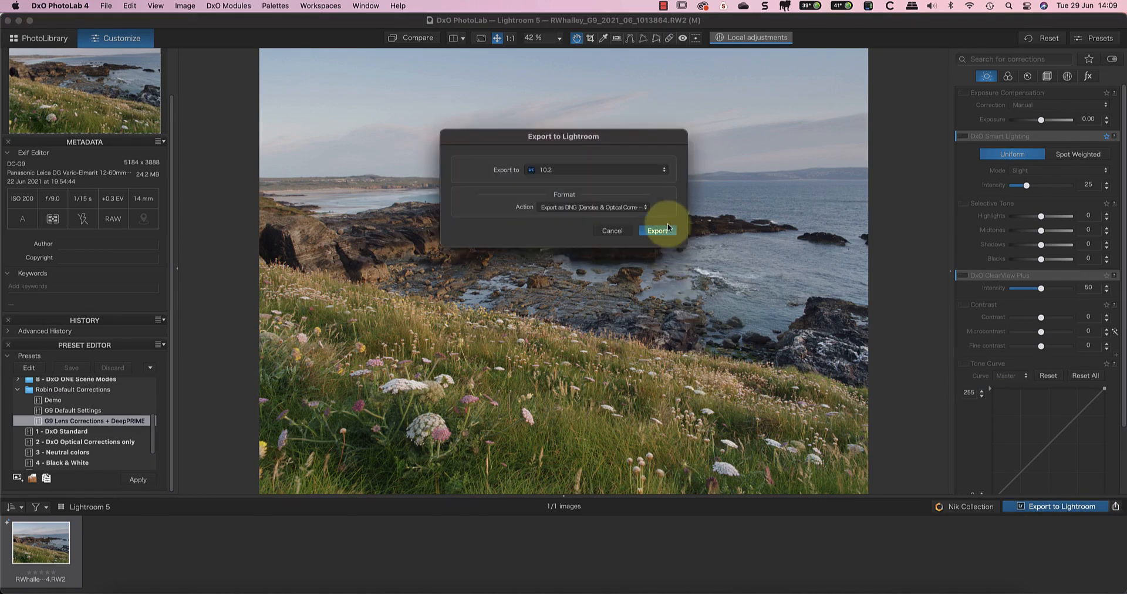
pyautogui.click(655, 231)
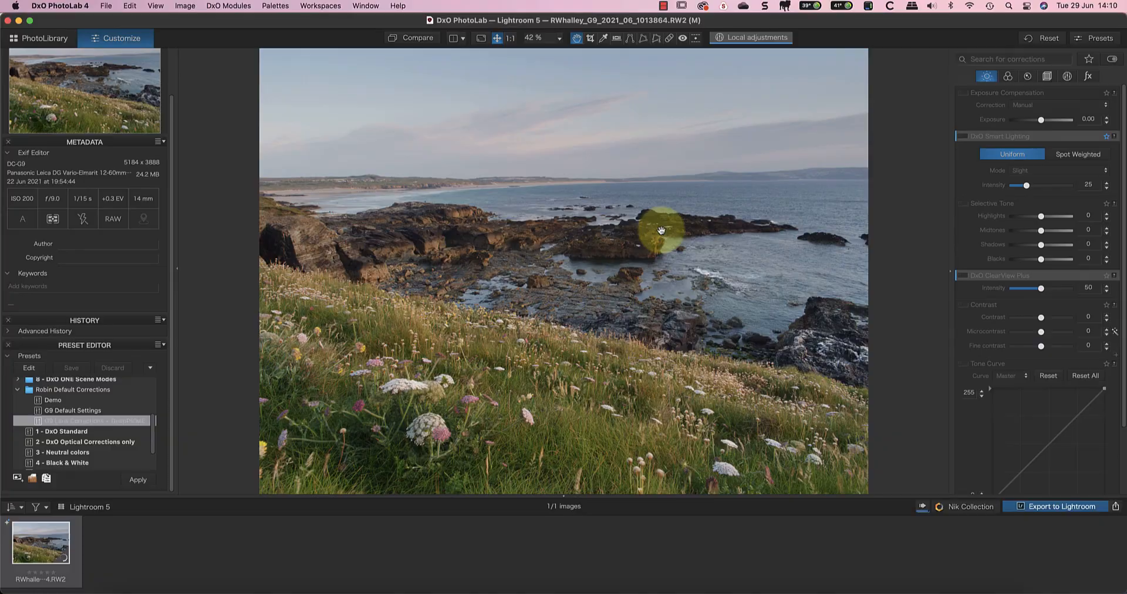
pyautogui.click(1056, 507)
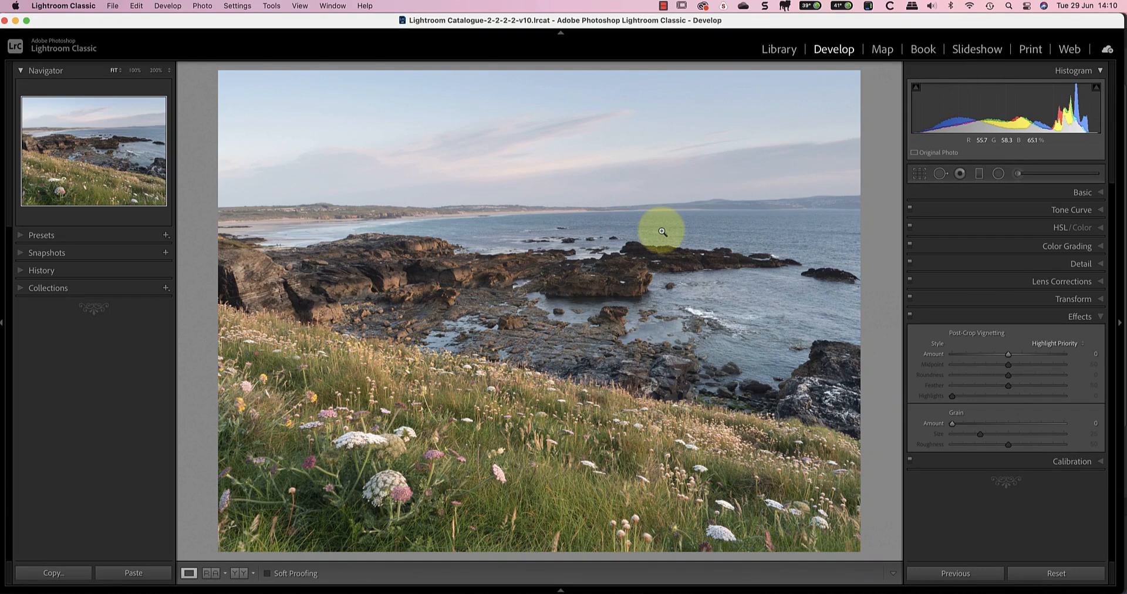
# Step: Show the 21-06-26 Cornwall folder in the Library grid with the DxO DNG stacked beside the RAW
pyautogui.click(778, 50)
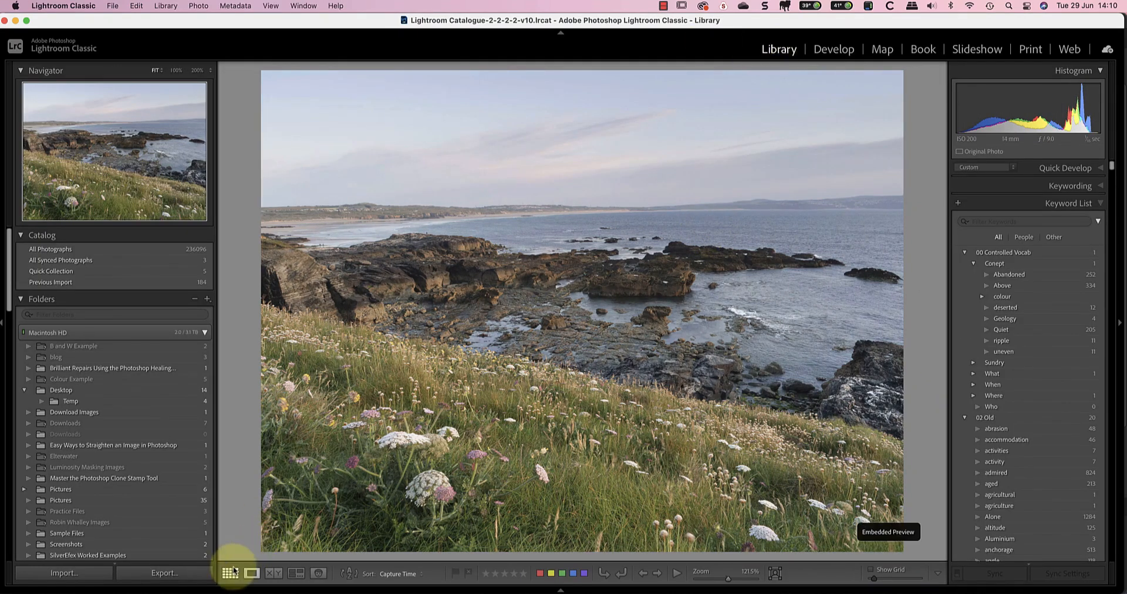
pyautogui.click(231, 573)
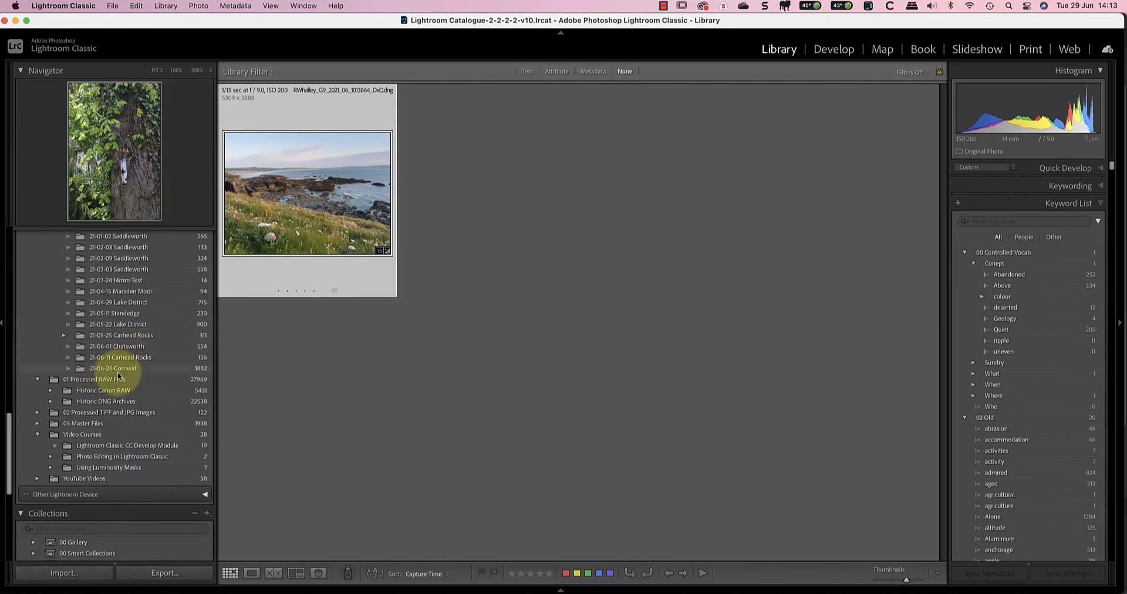
pyautogui.click(113, 369)
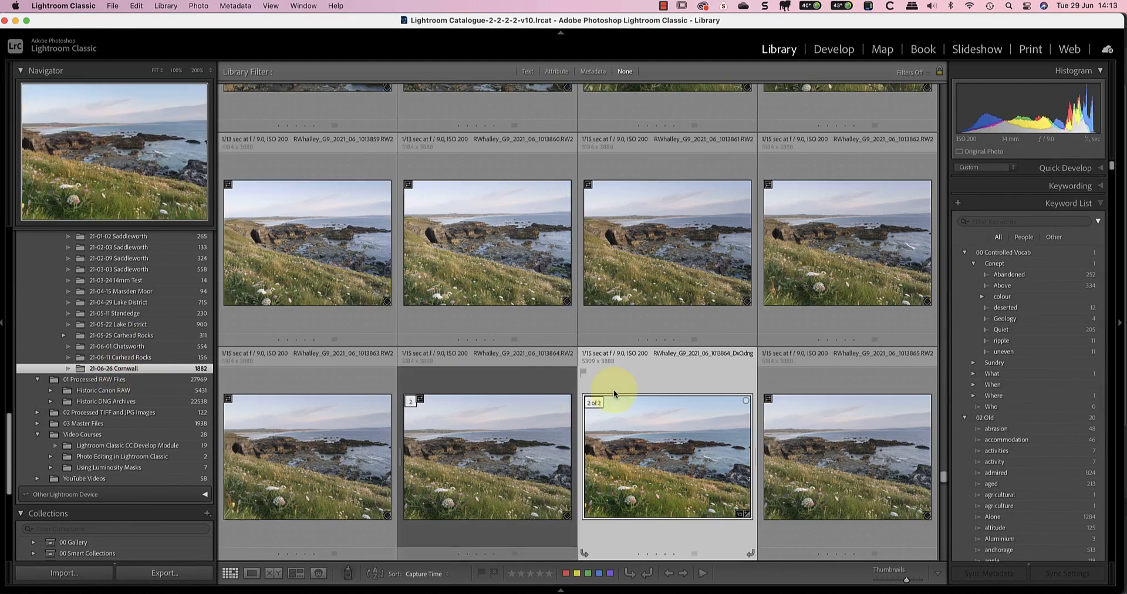
pyautogui.scroll(-3)
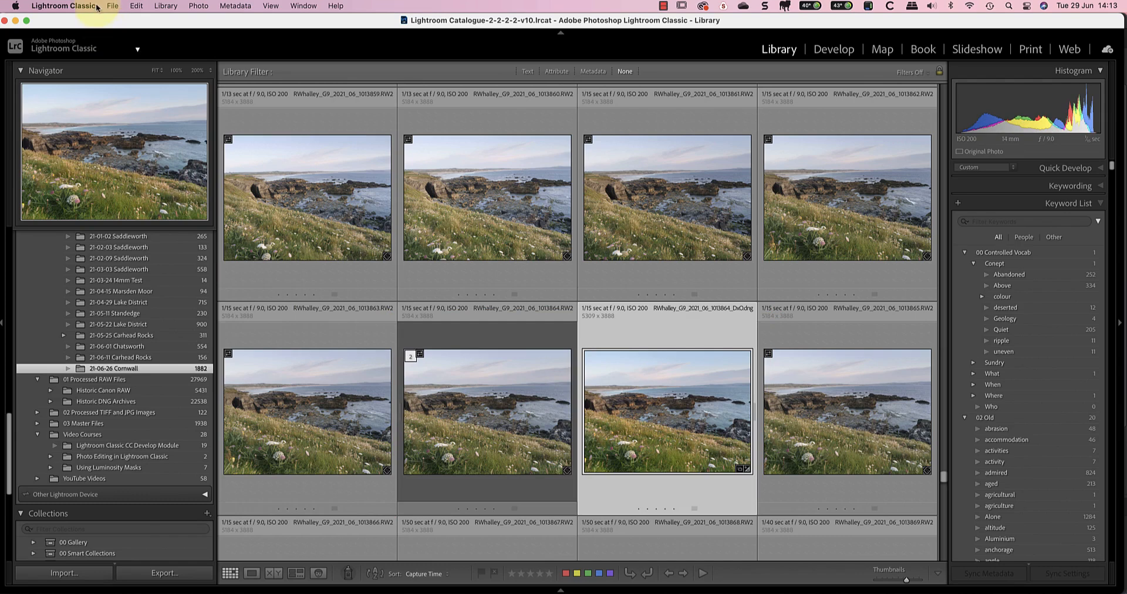
# Step: Check the External Editing preferences stack DxO edits with the original, then return to the grid
pyautogui.click(63, 7)
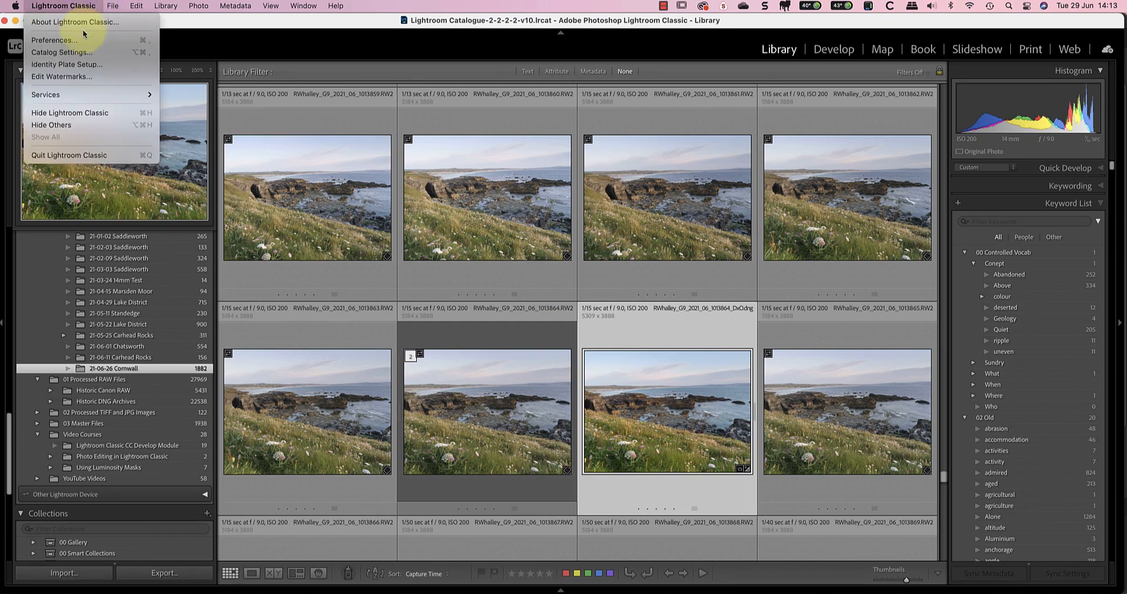
pyautogui.click(51, 40)
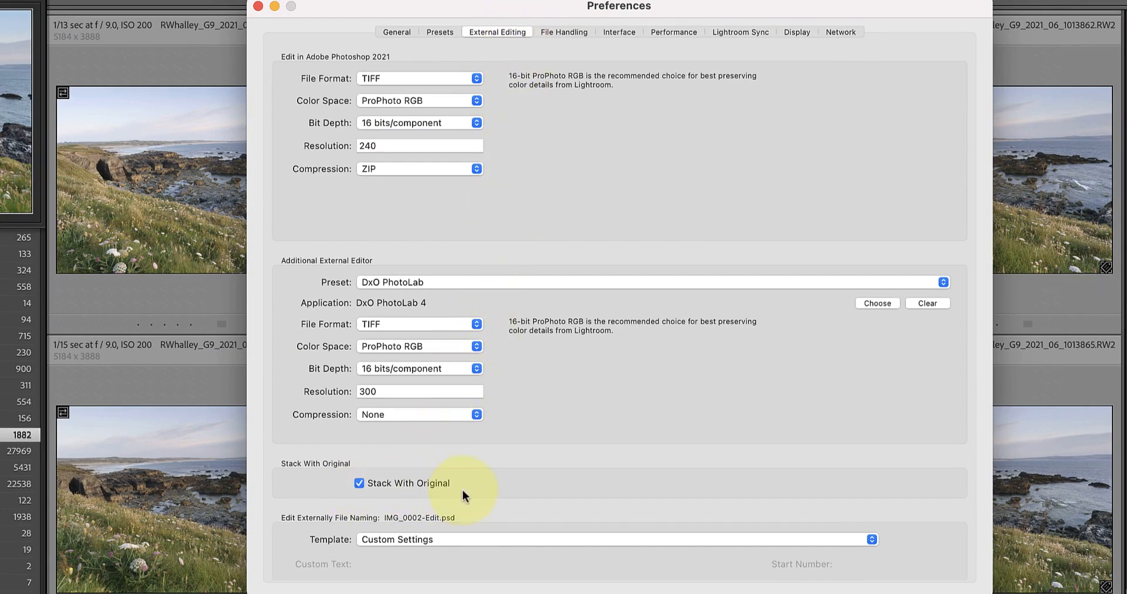
pyautogui.moveTo(686, 503)
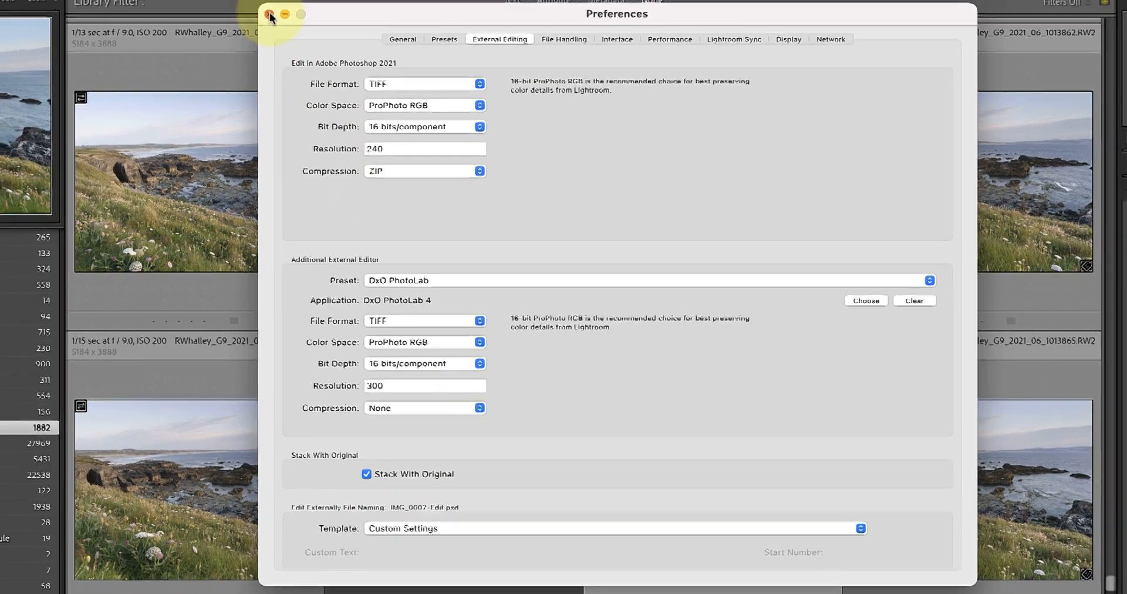
pyautogui.click(268, 16)
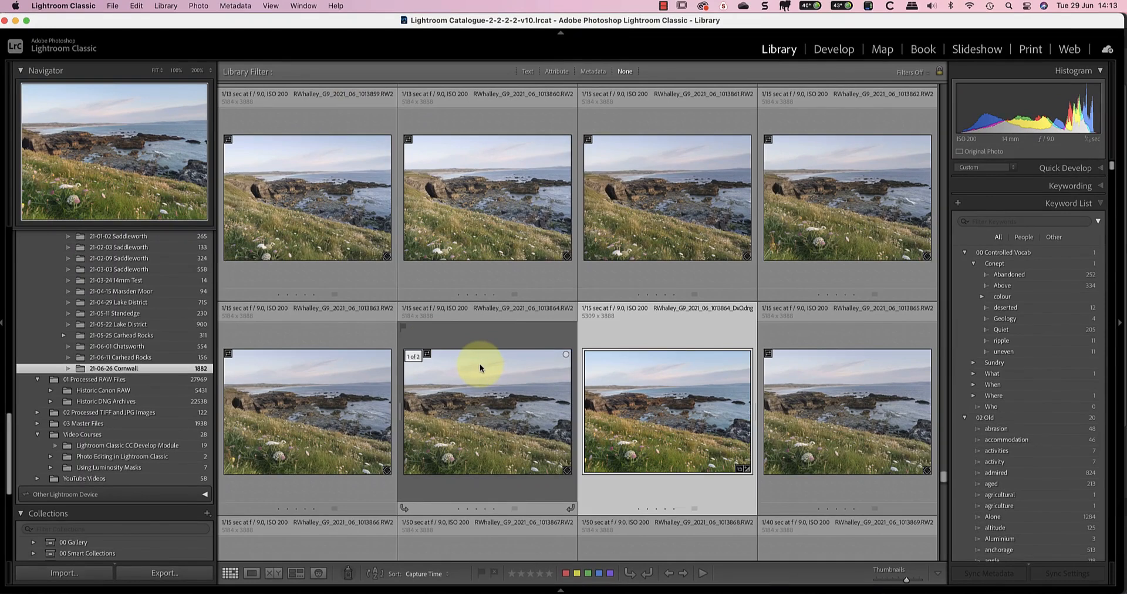
pyautogui.moveTo(481, 368)
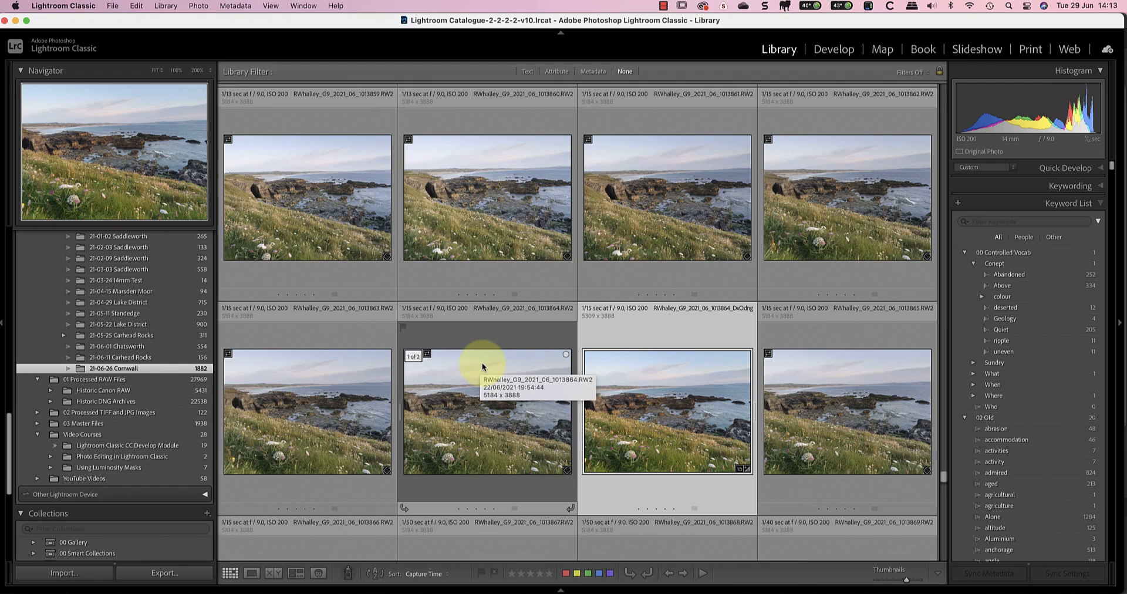
pyautogui.click(96, 7)
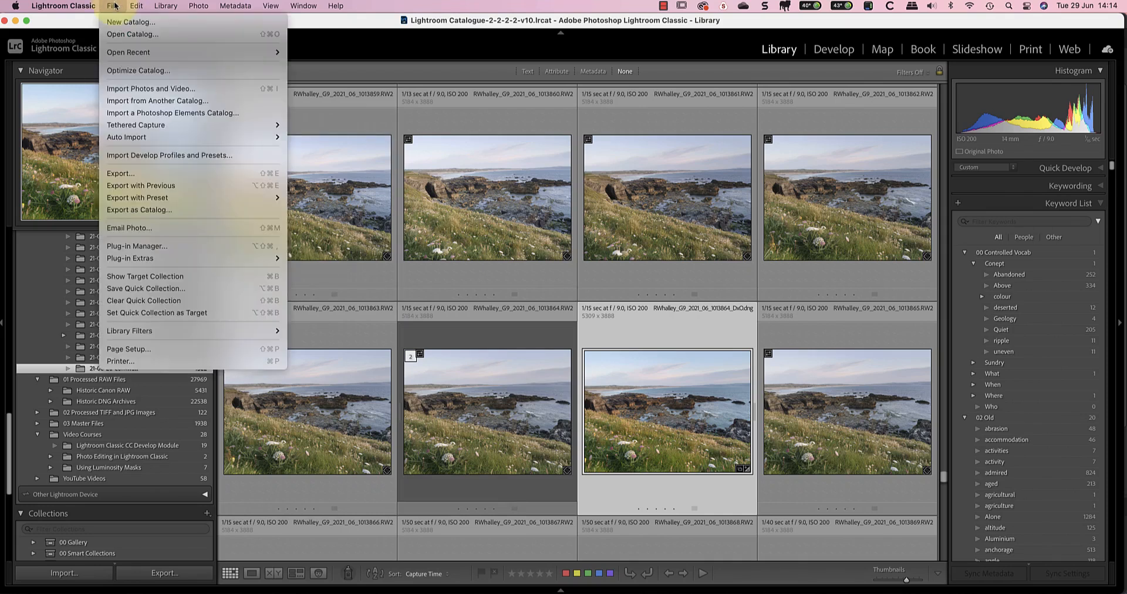
pyautogui.moveTo(190, 250)
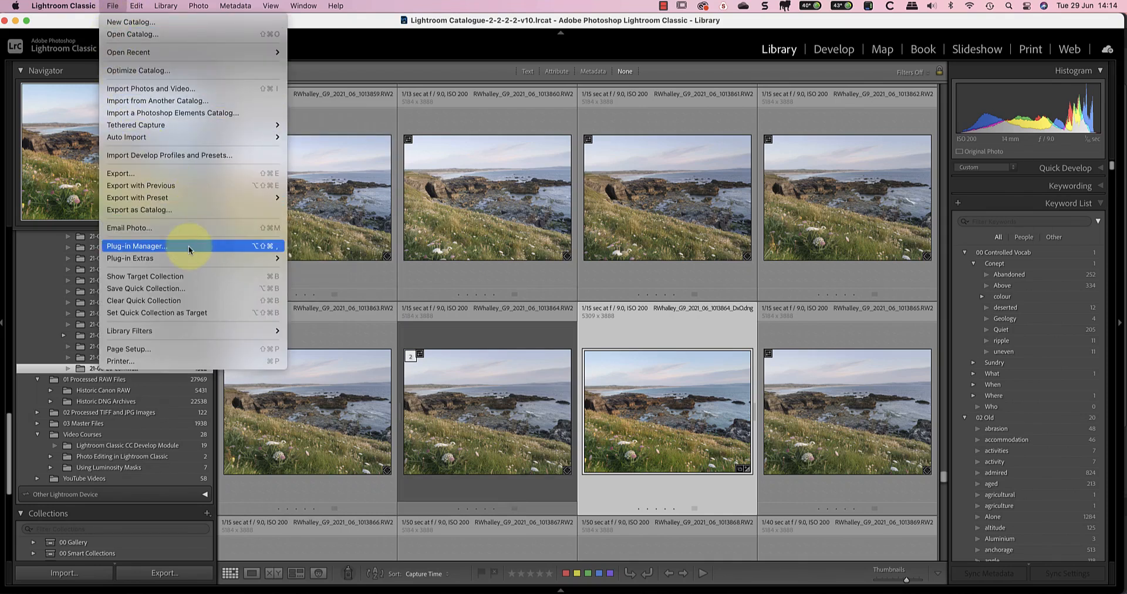
# Step: In the Plug-in Manager, disable and re-enable the DxO PhotoLab 4 plug-in (version 1.0.51)
pyautogui.click(136, 246)
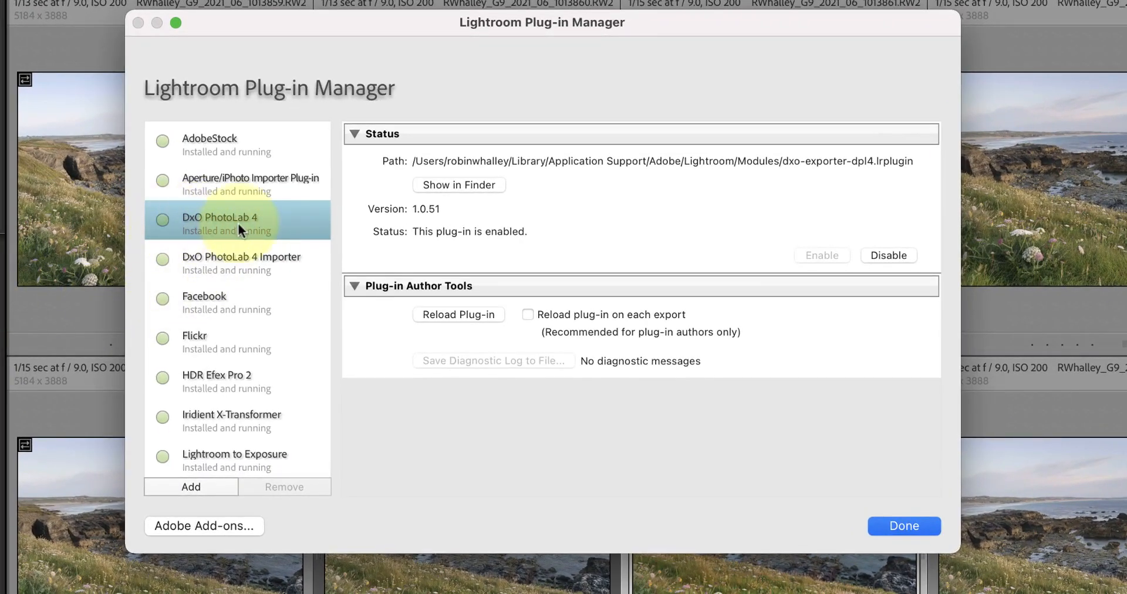
pyautogui.moveTo(580, 239)
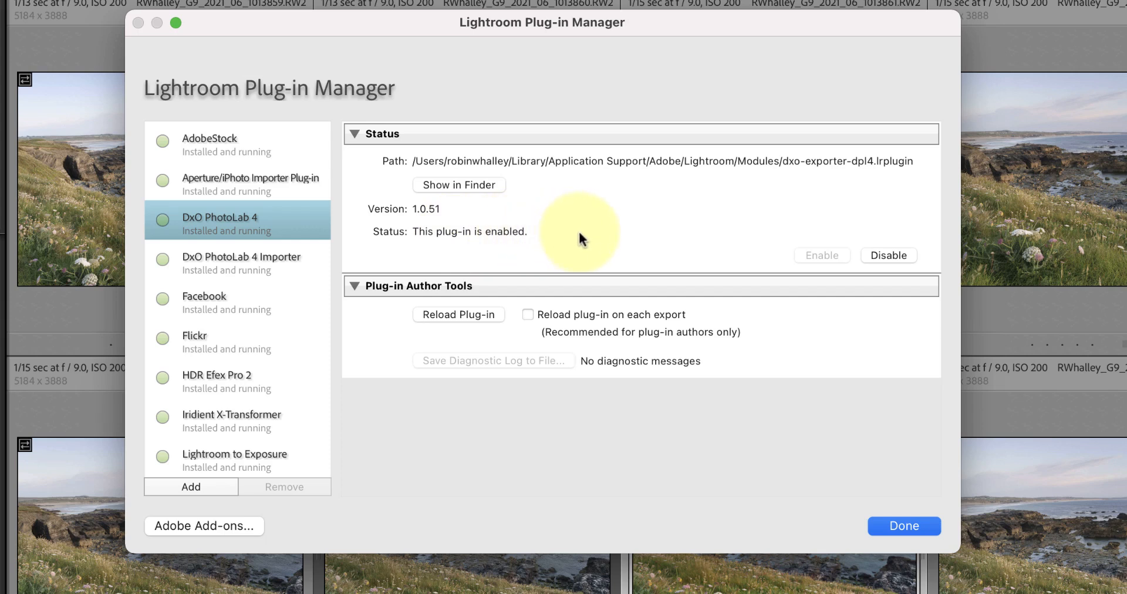
pyautogui.click(889, 256)
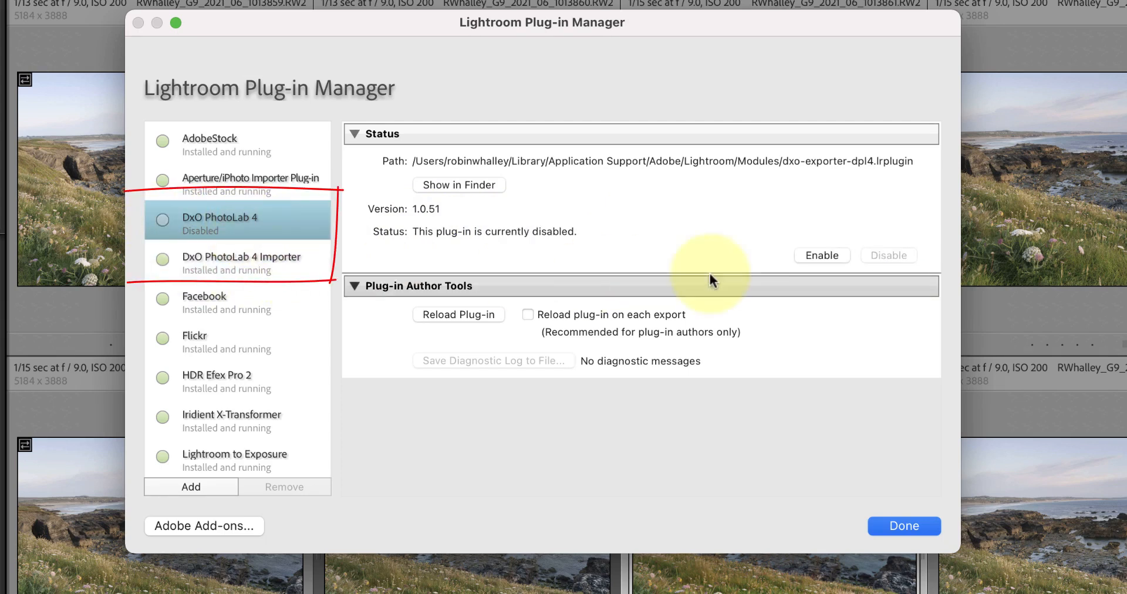
pyautogui.click(822, 256)
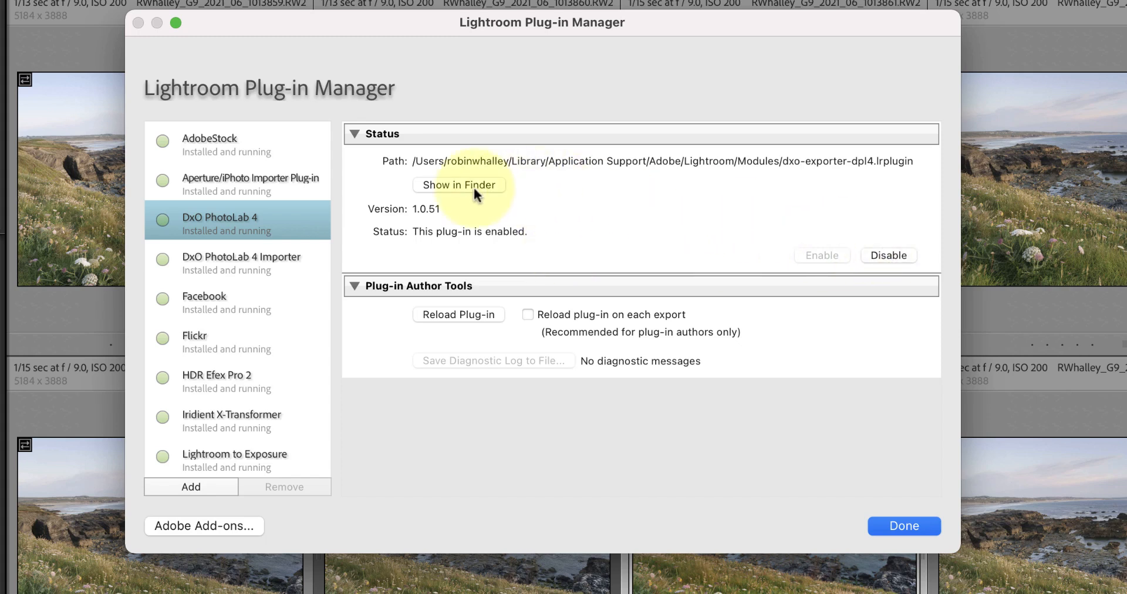
pyautogui.click(458, 185)
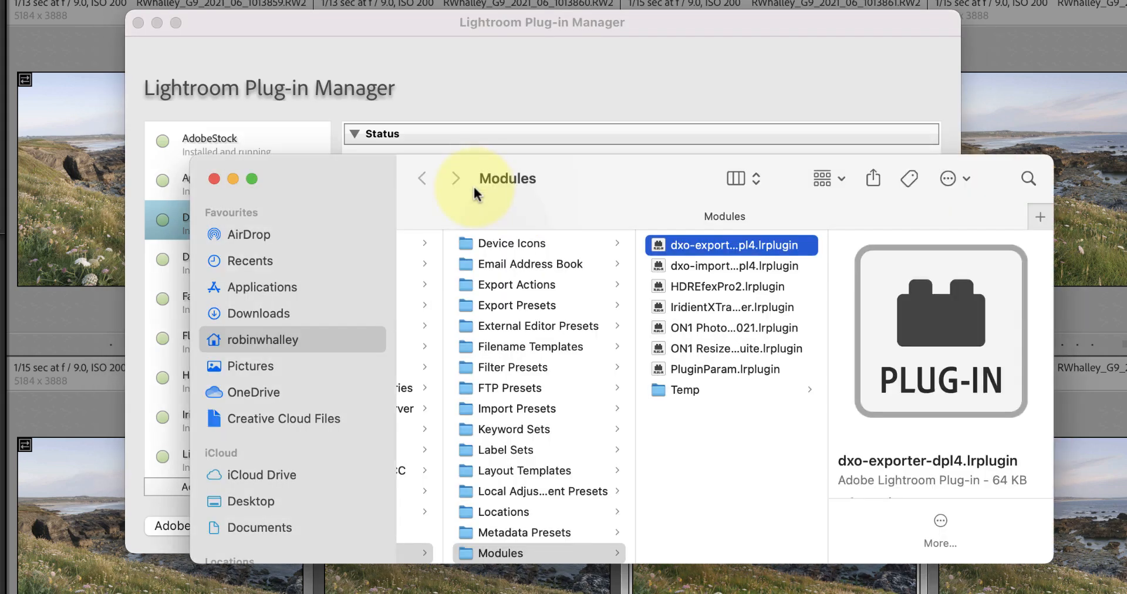
pyautogui.moveTo(475, 194)
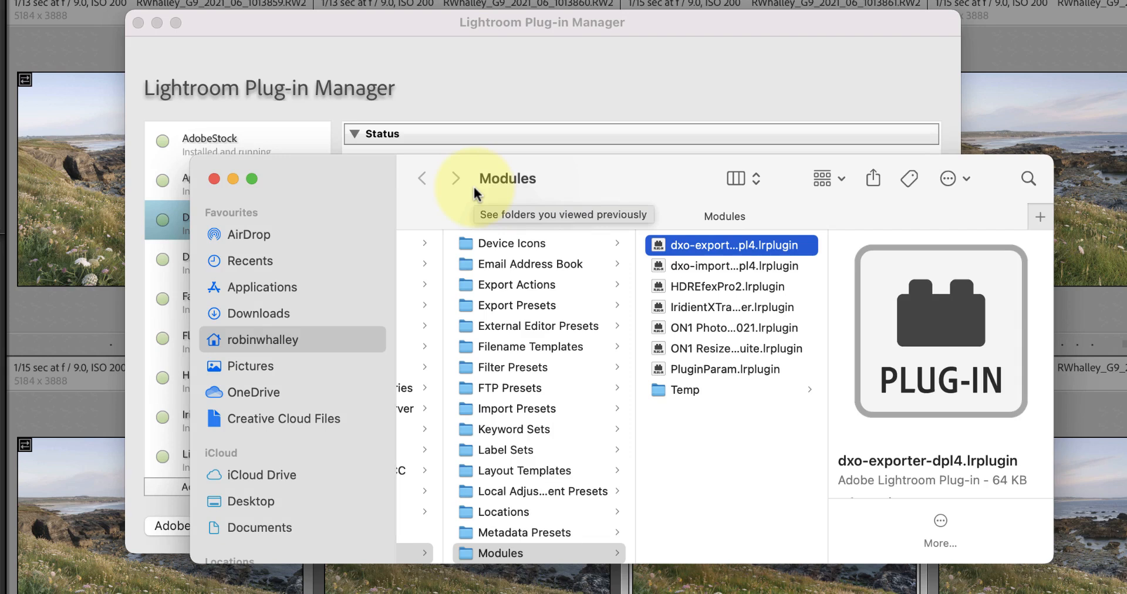
pyautogui.moveTo(711, 284)
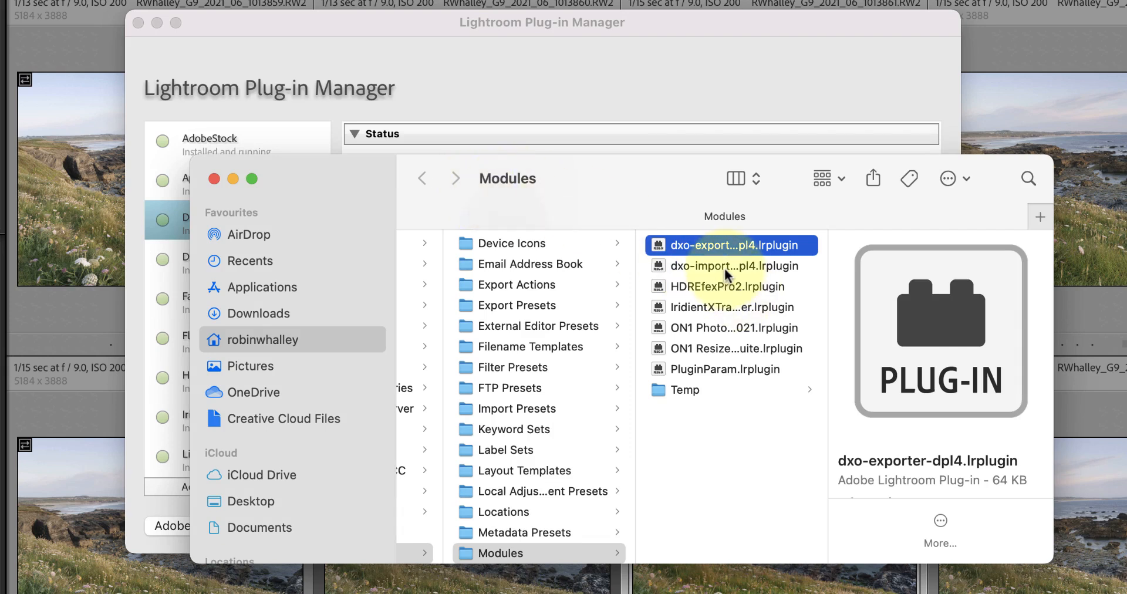
pyautogui.click(733, 267)
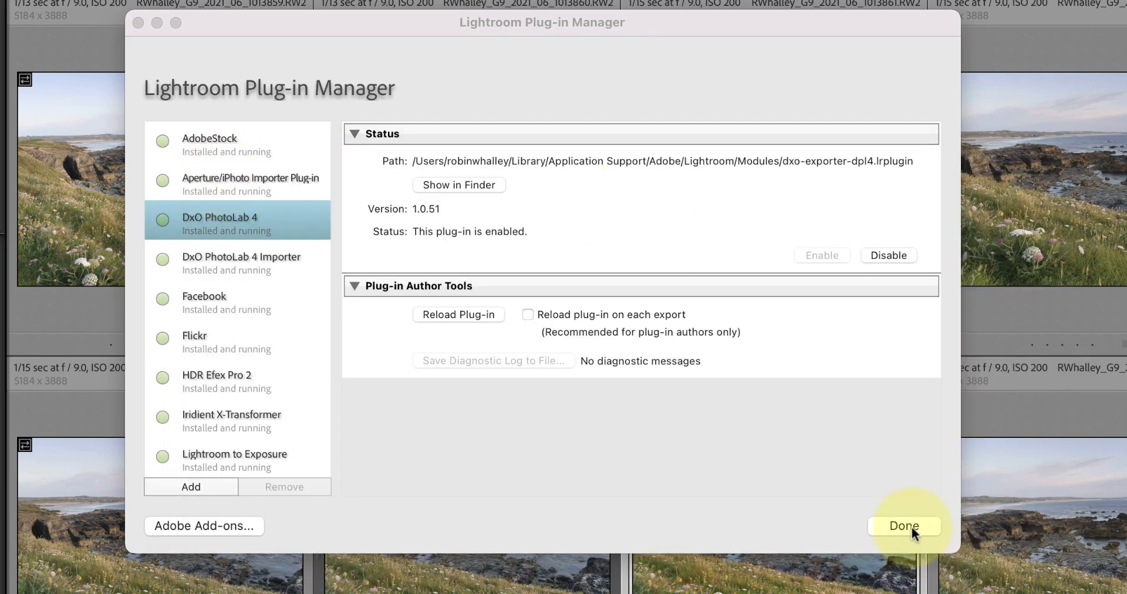
# Step: Leave the Plug-in Manager with Done and hide all other applications via Hide Others
pyautogui.click(902, 526)
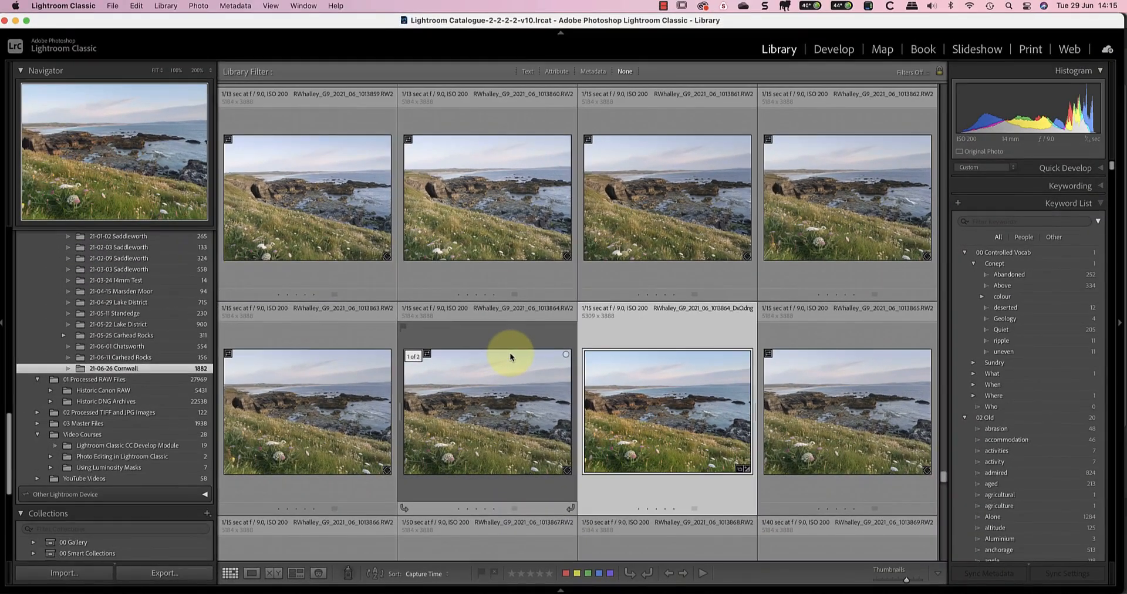
pyautogui.click(61, 8)
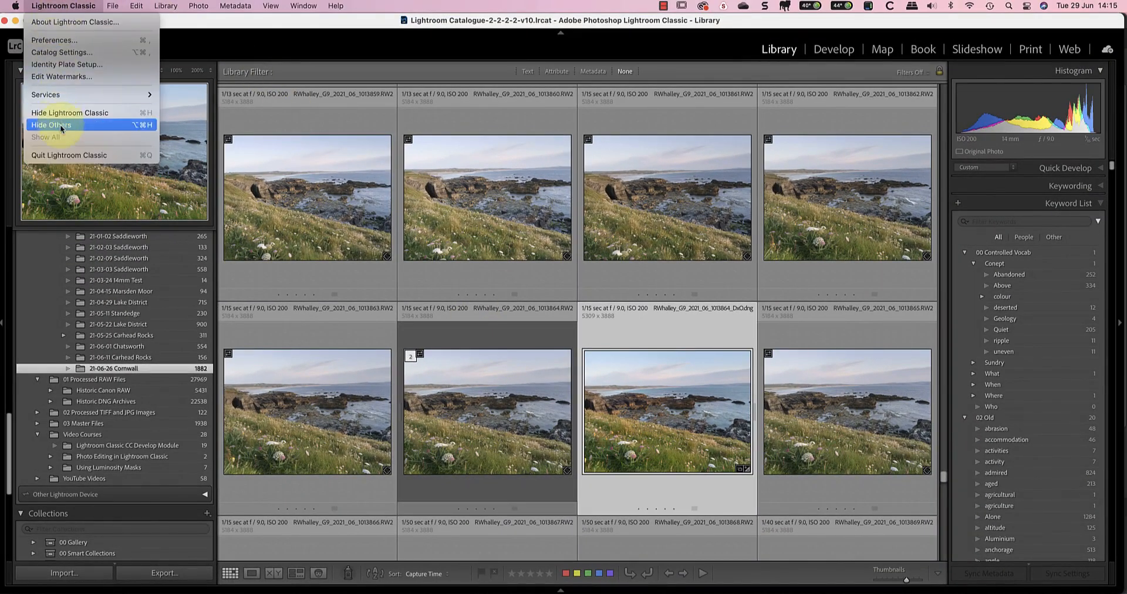
pyautogui.click(73, 23)
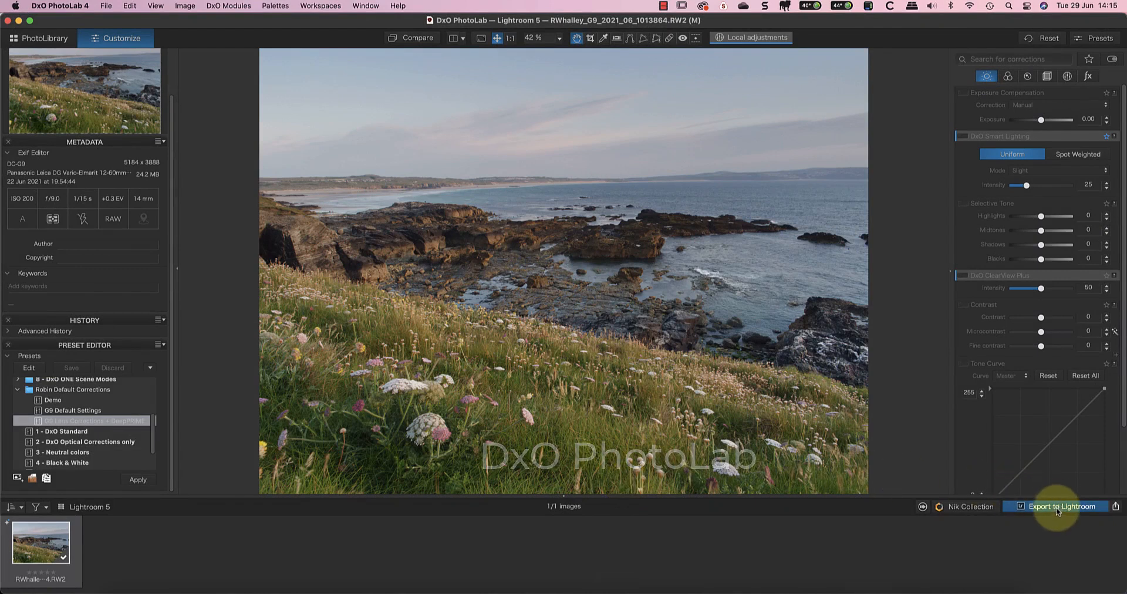
# Step: Export to Lightroom as DNG, reinstalling the plug-in and keeping a unique file name
pyautogui.click(1064, 506)
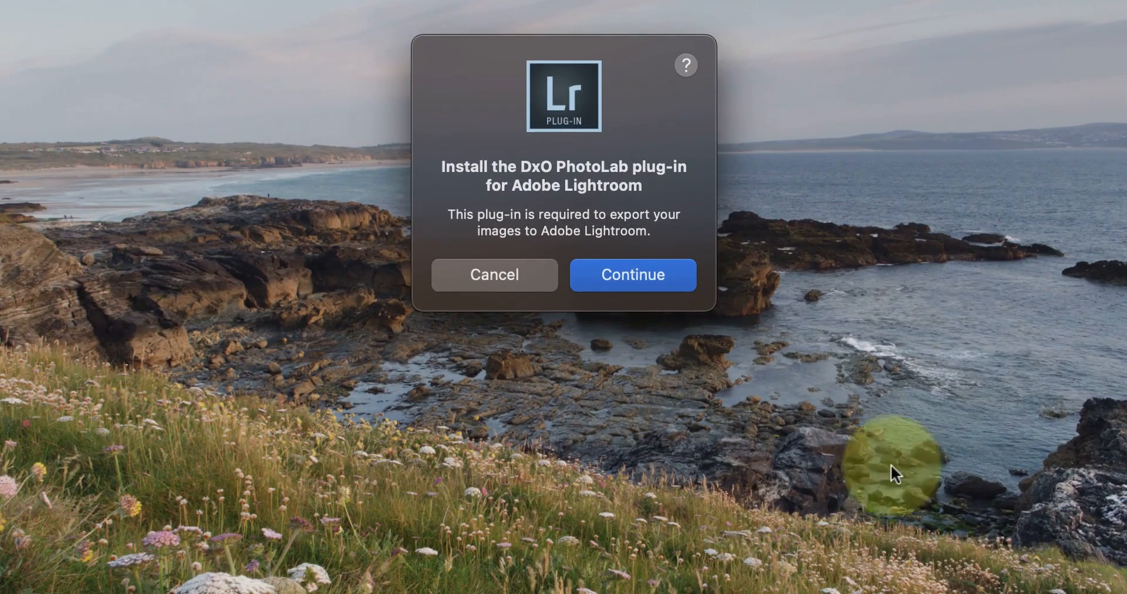
pyautogui.click(633, 275)
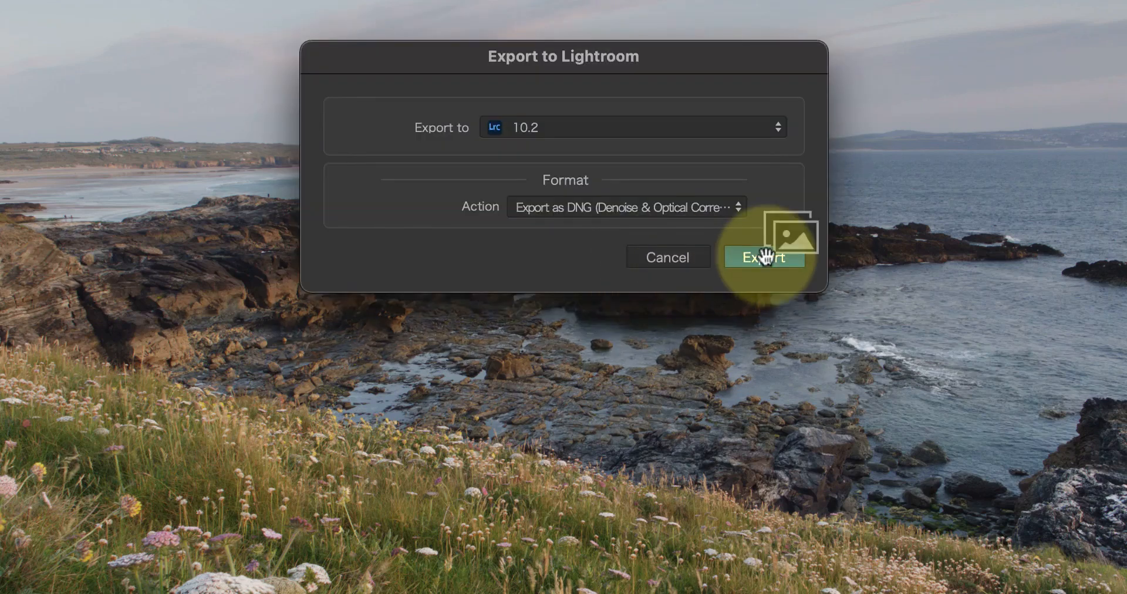
pyautogui.click(763, 257)
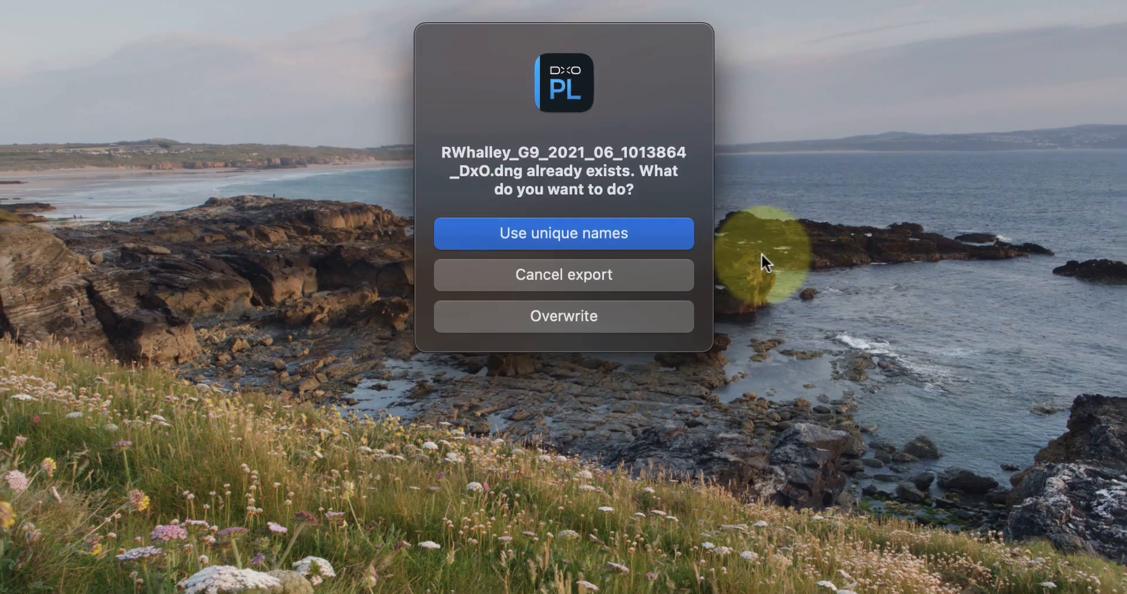
pyautogui.click(564, 234)
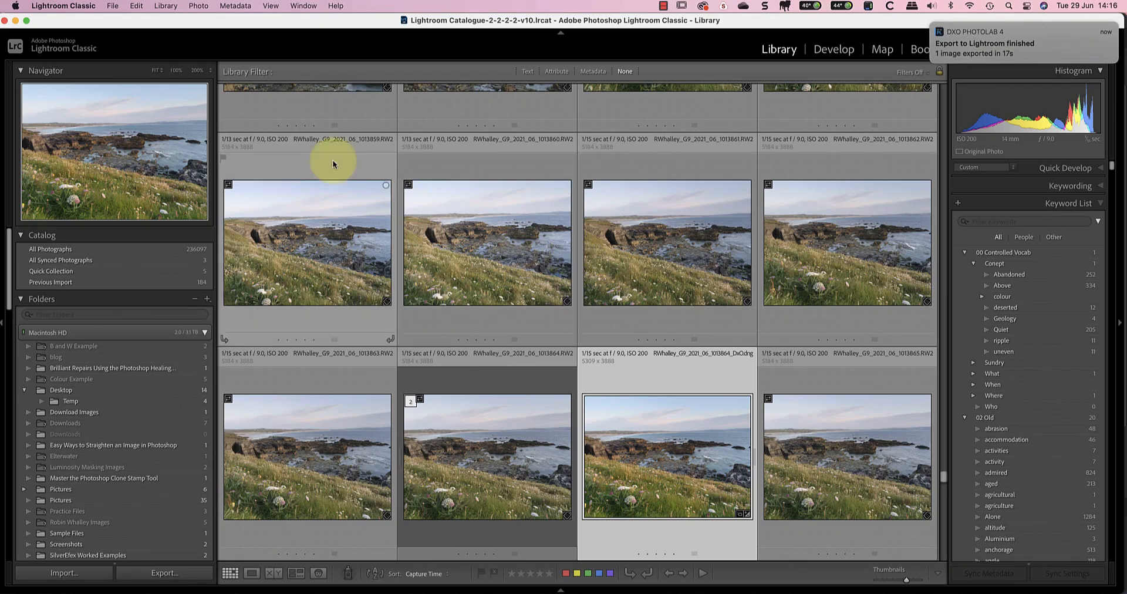
# Step: Check the File plug-in extras and dismiss the DxO plug-in installed notice with OK
pyautogui.click(128, 7)
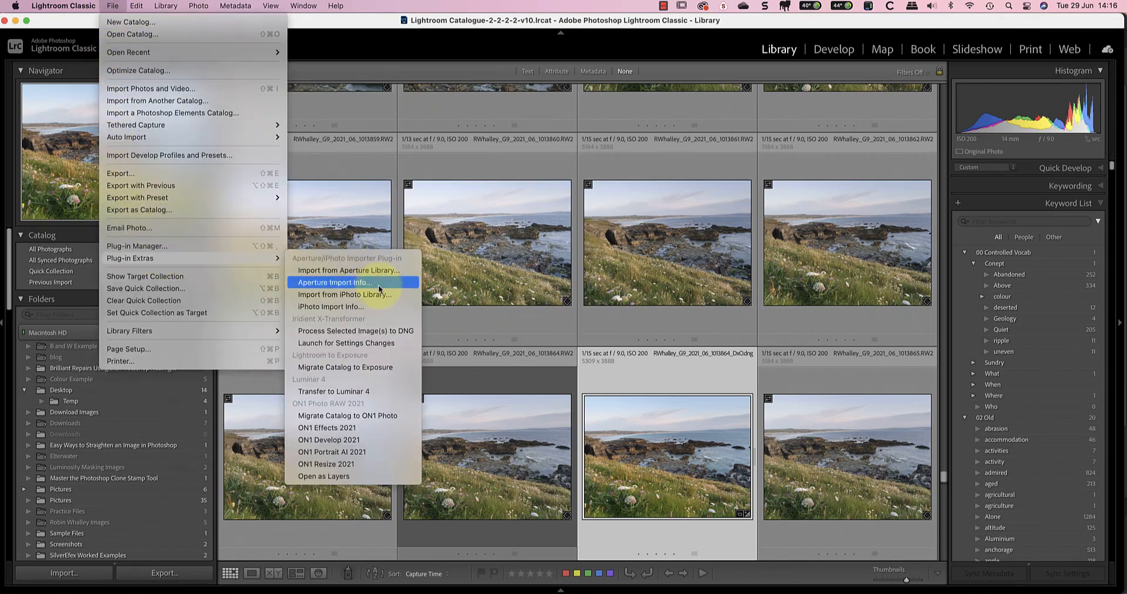
pyautogui.moveTo(348, 343)
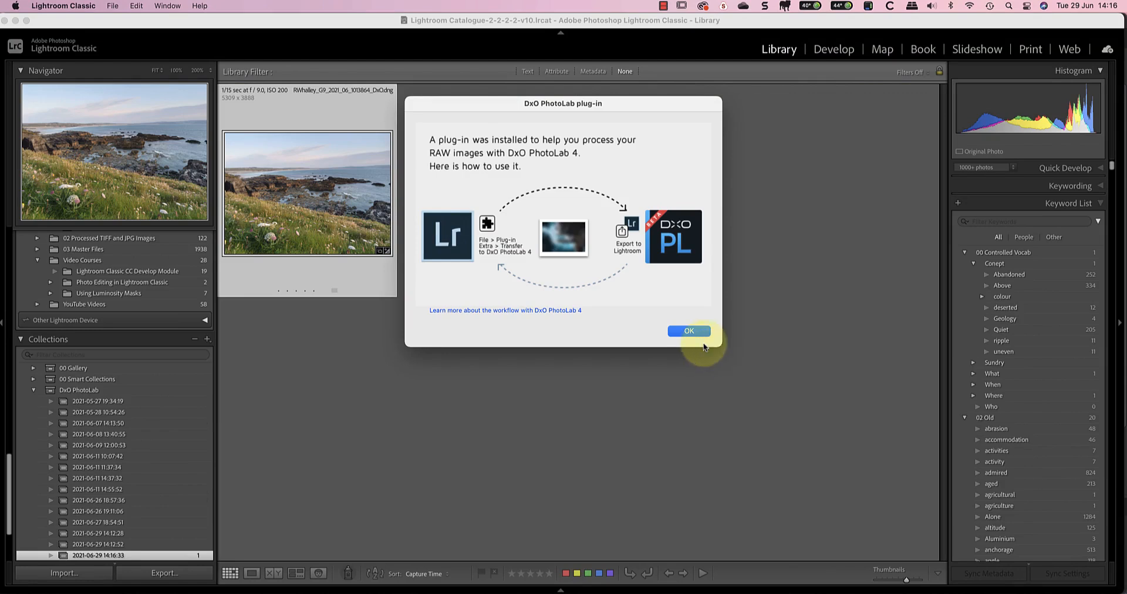
pyautogui.click(689, 331)
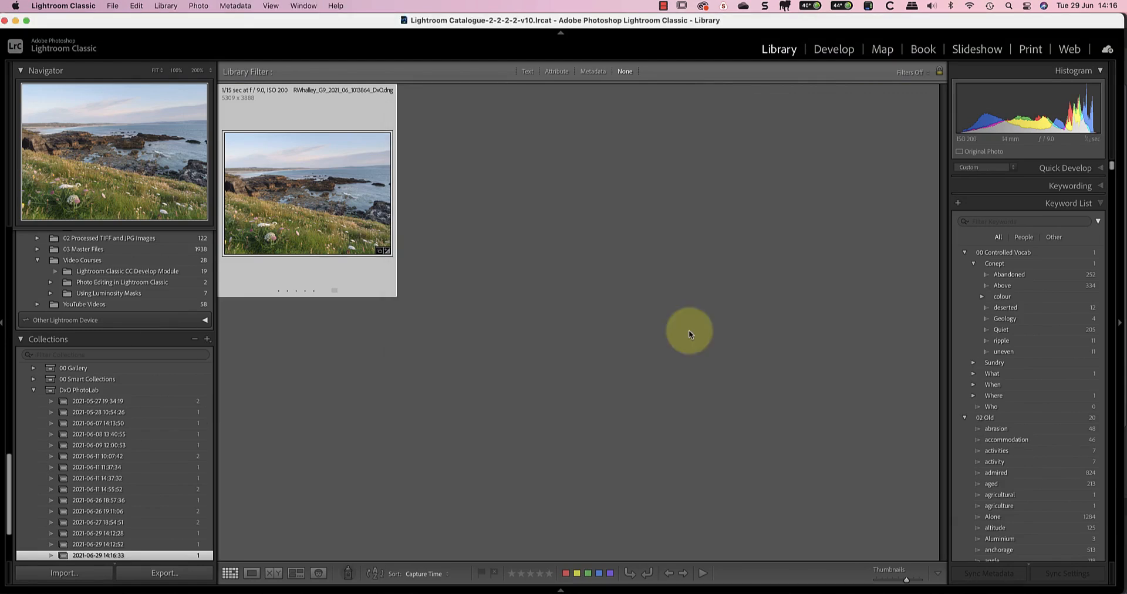